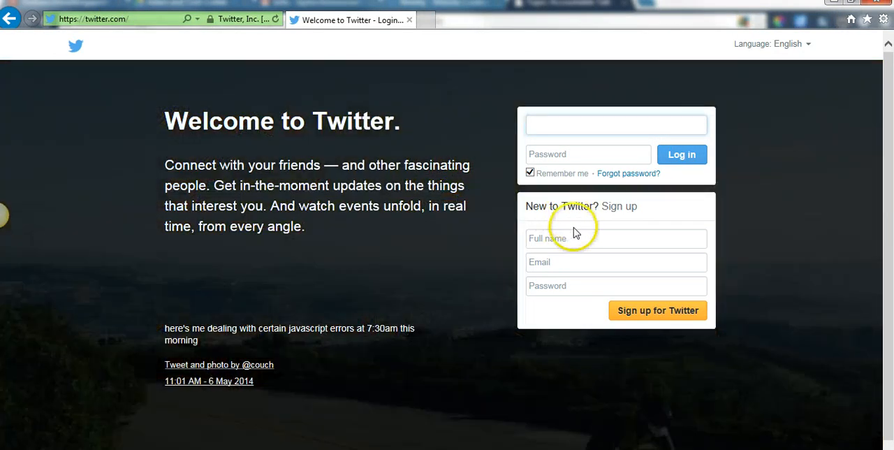
click(615, 238)
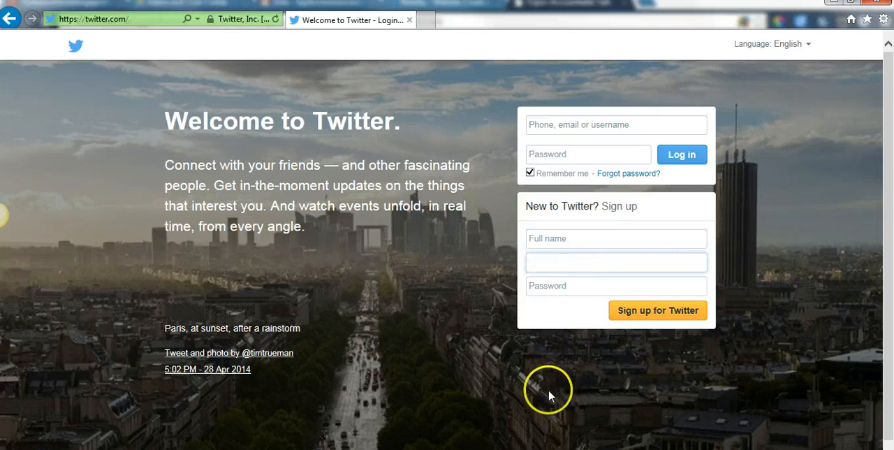
mouse_move(550, 396)
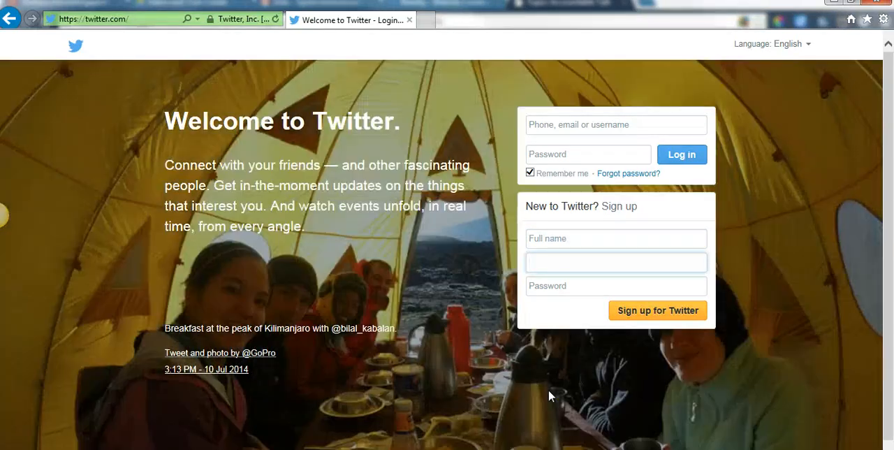
click(614, 263)
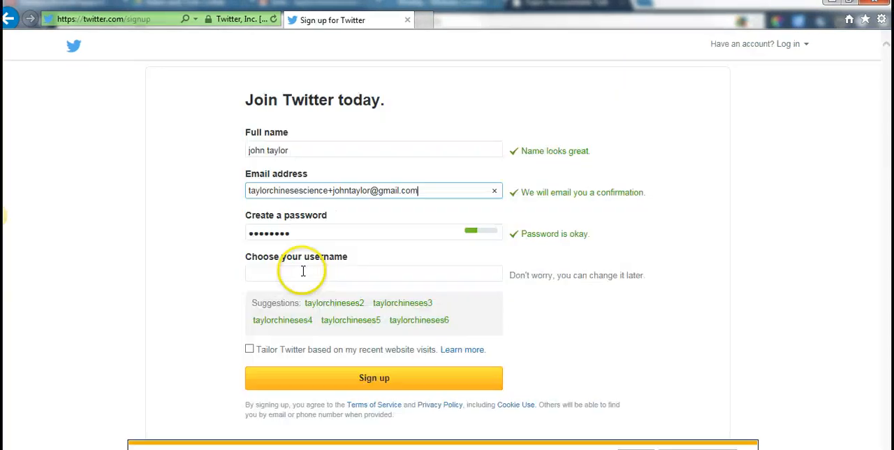
click(302, 273)
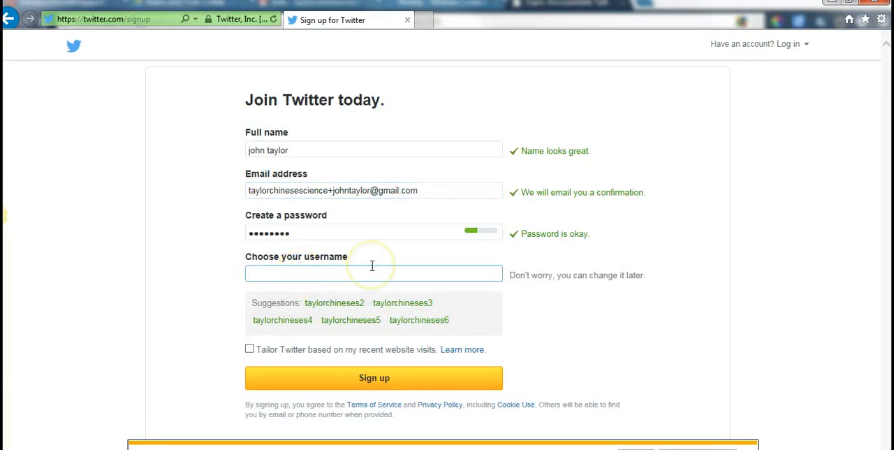
text(j)
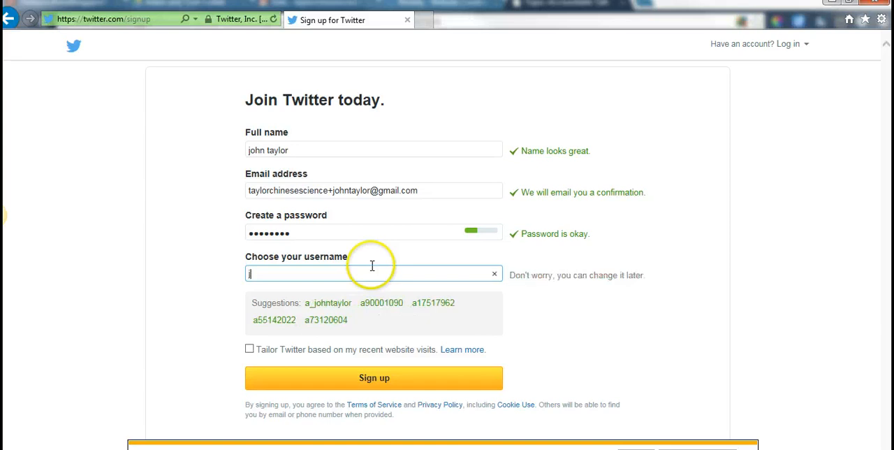
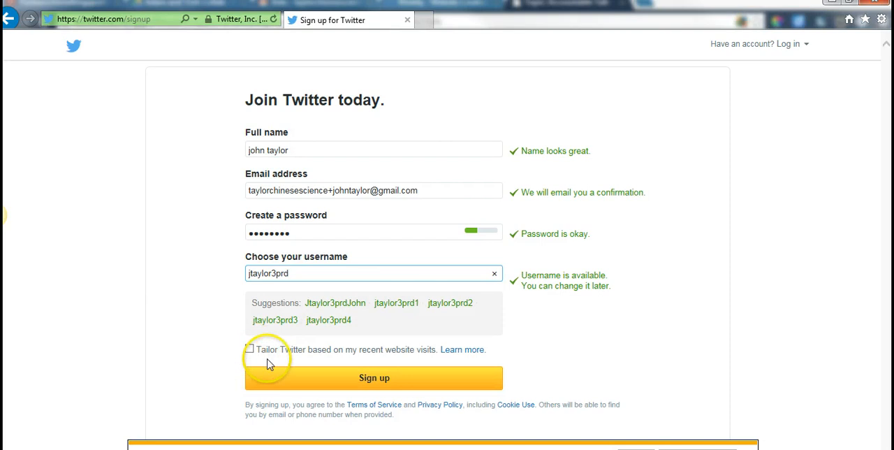
mouse_move(327, 355)
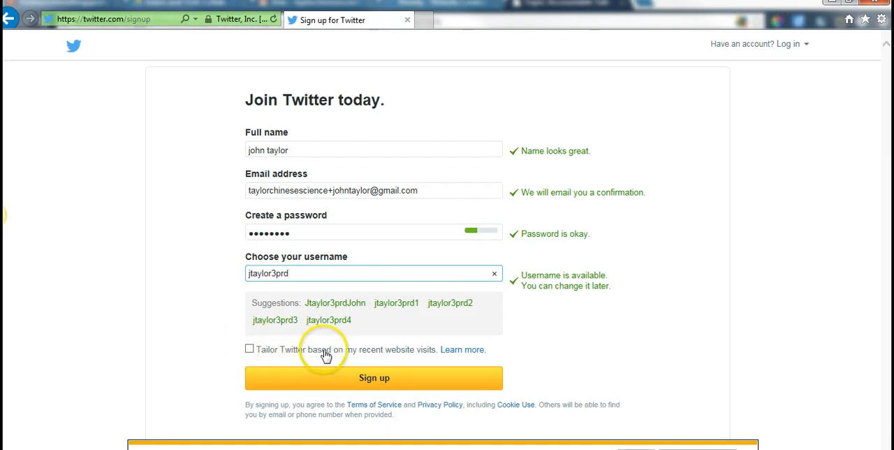
mouse_move(450, 349)
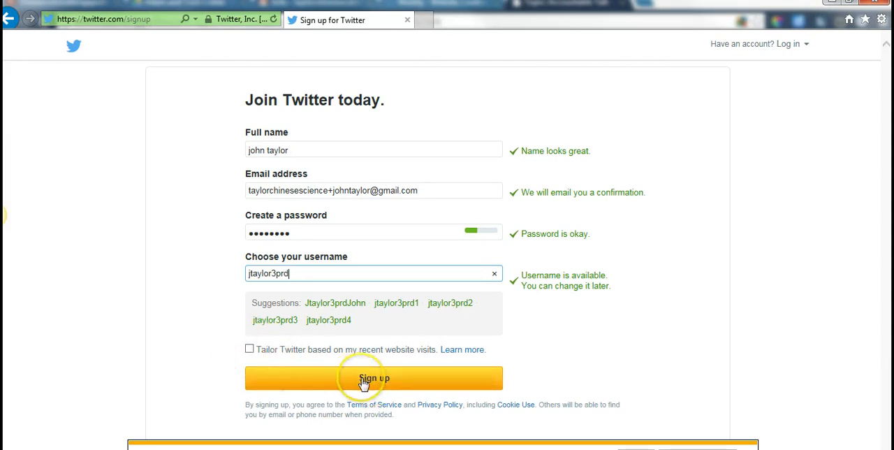
click(374, 377)
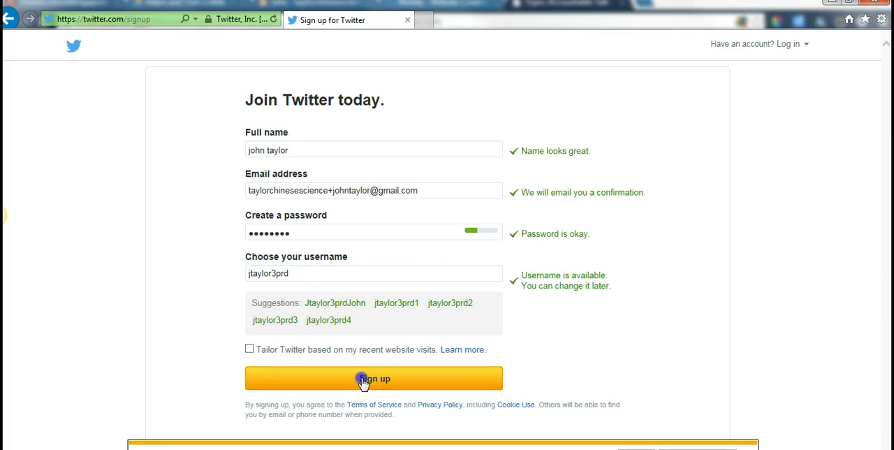
click(373, 377)
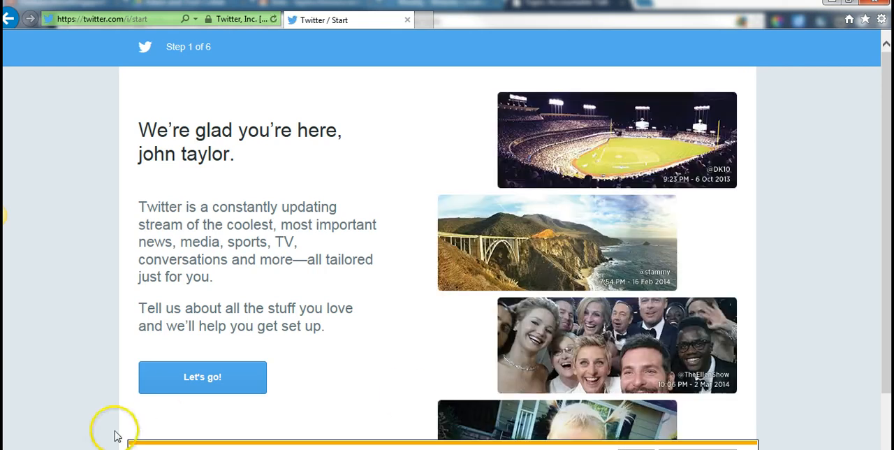
mouse_move(86, 346)
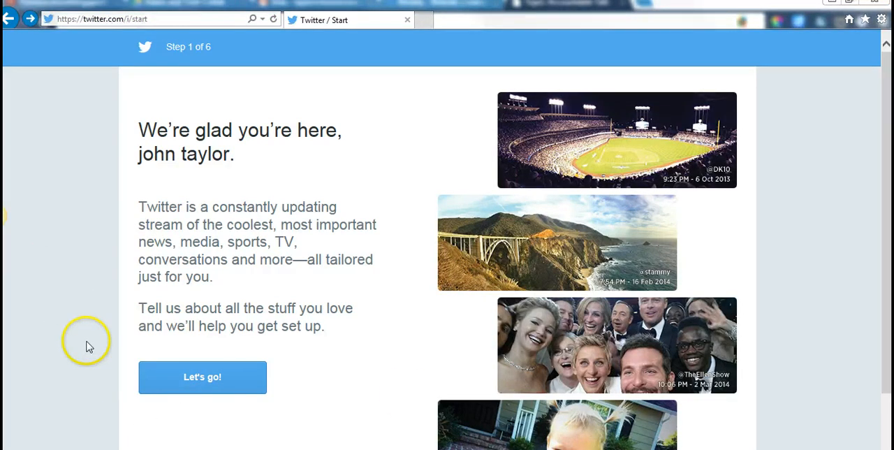
mouse_move(545, 343)
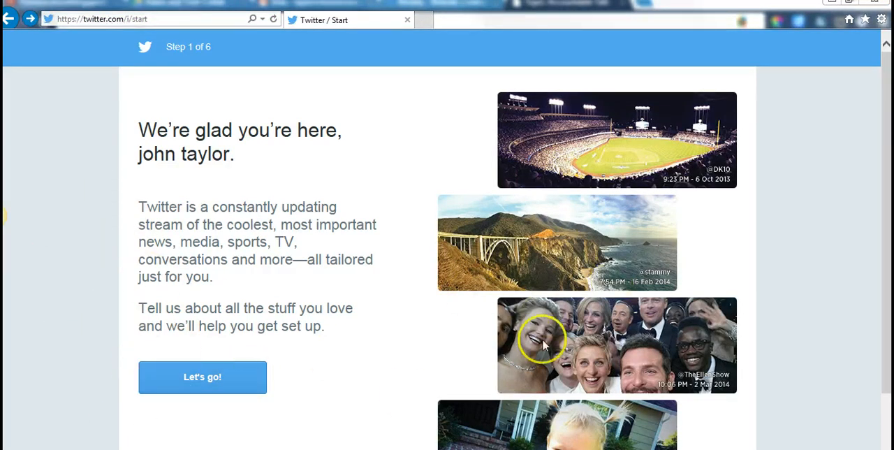
mouse_move(415, 168)
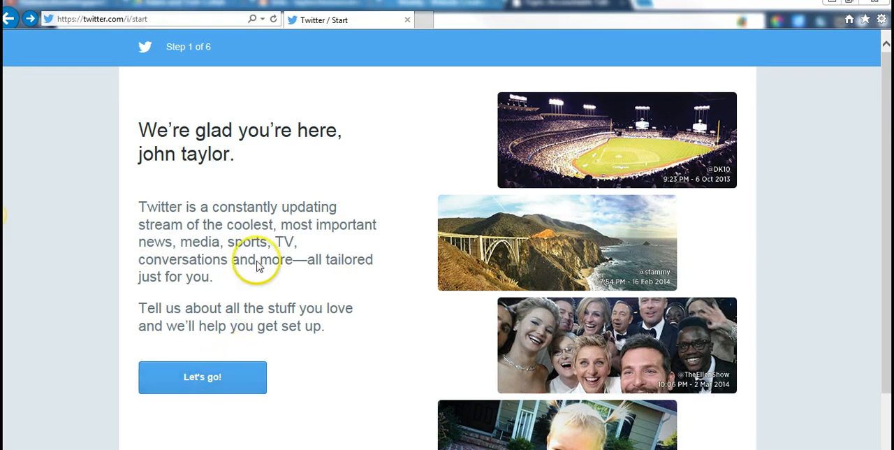
mouse_move(342, 240)
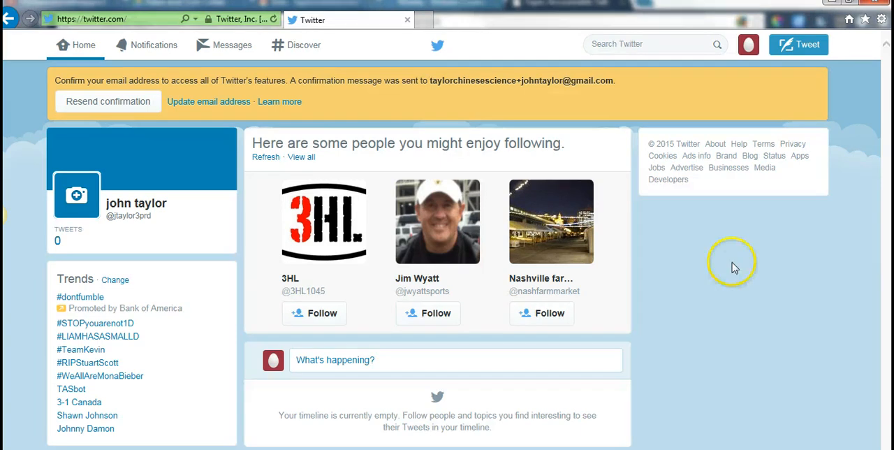
- Search Twitter for bhschemistry
click(653, 45)
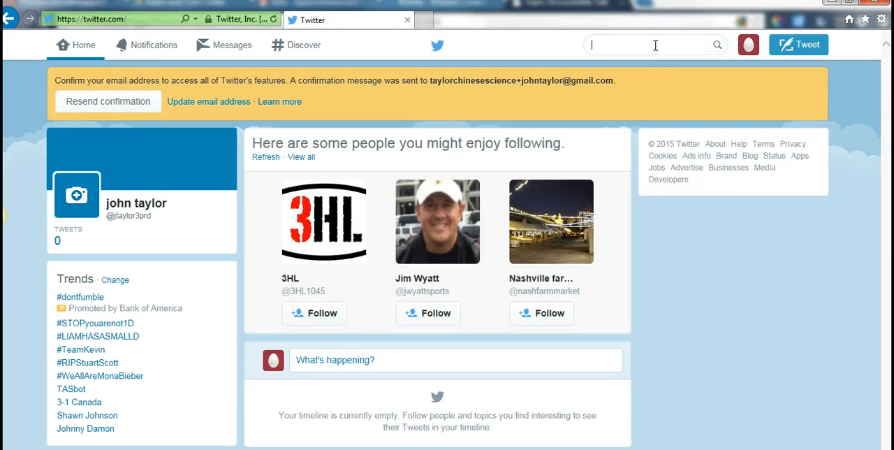
text(q)
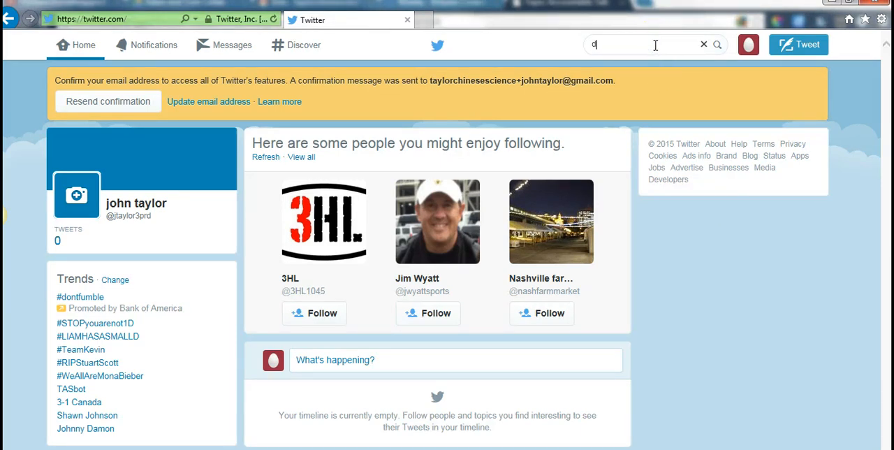
text(dhschemistry)
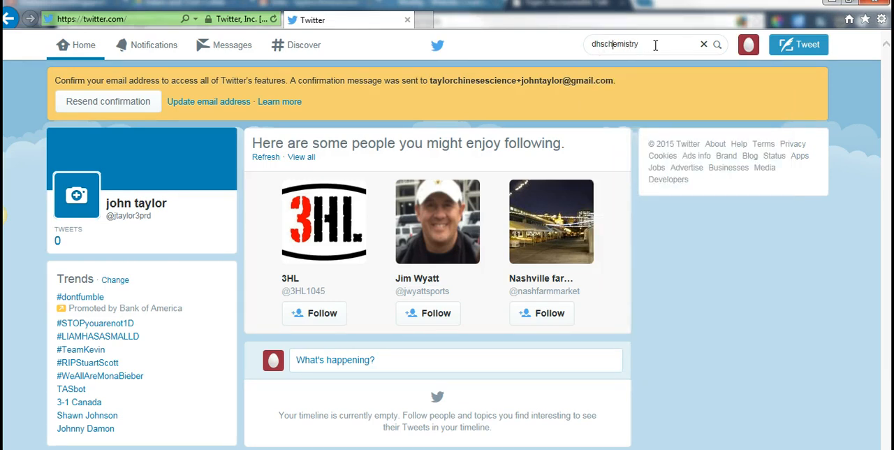
text(bhschemistry)
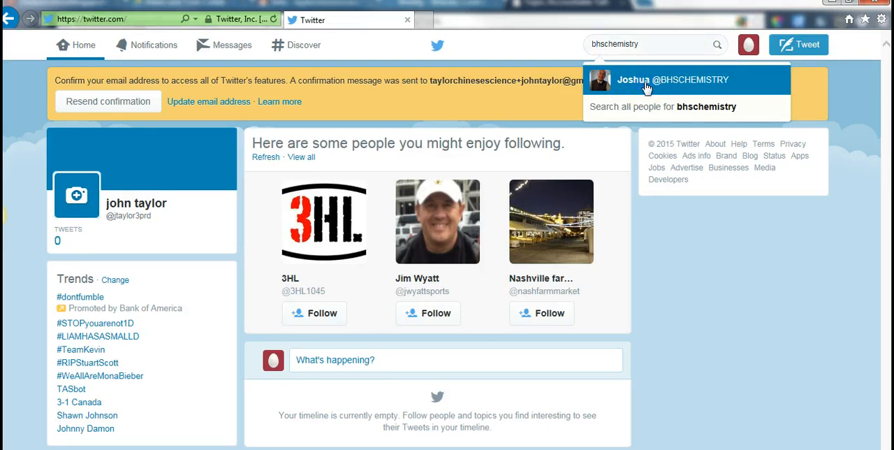
click(673, 80)
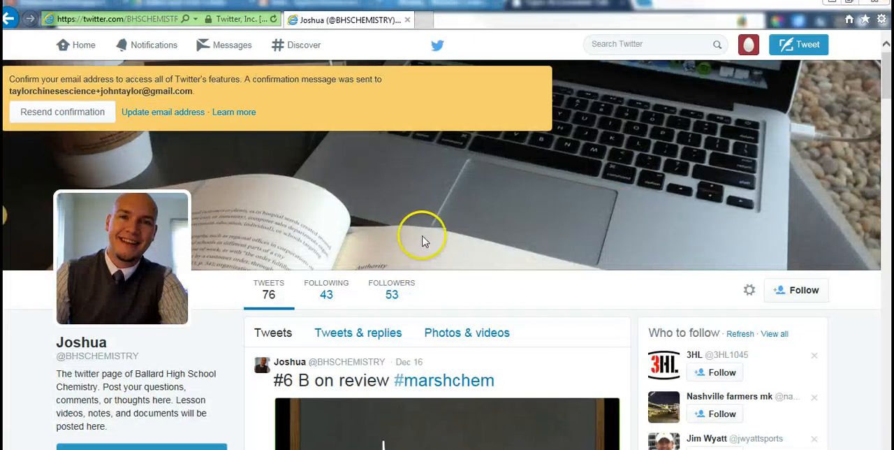
mouse_move(803, 290)
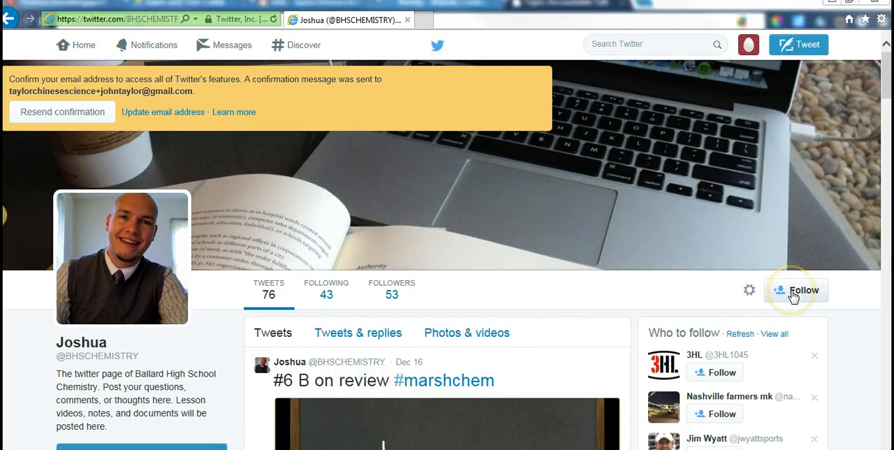
click(796, 291)
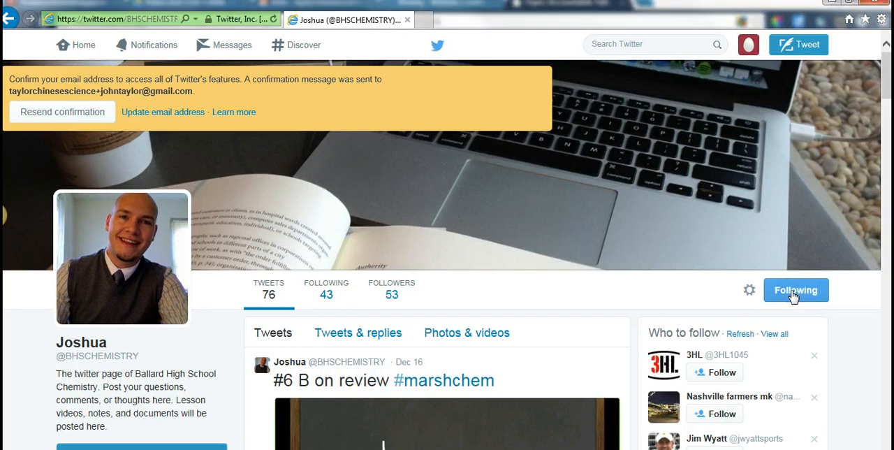
click(795, 290)
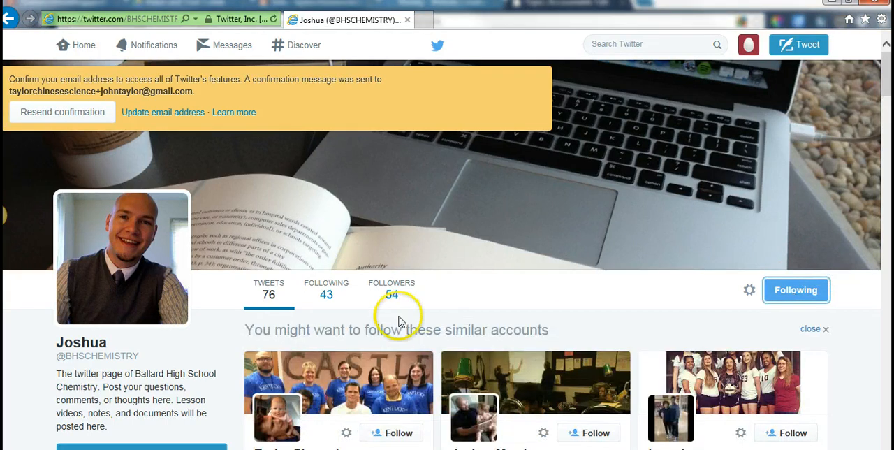
mouse_move(293, 292)
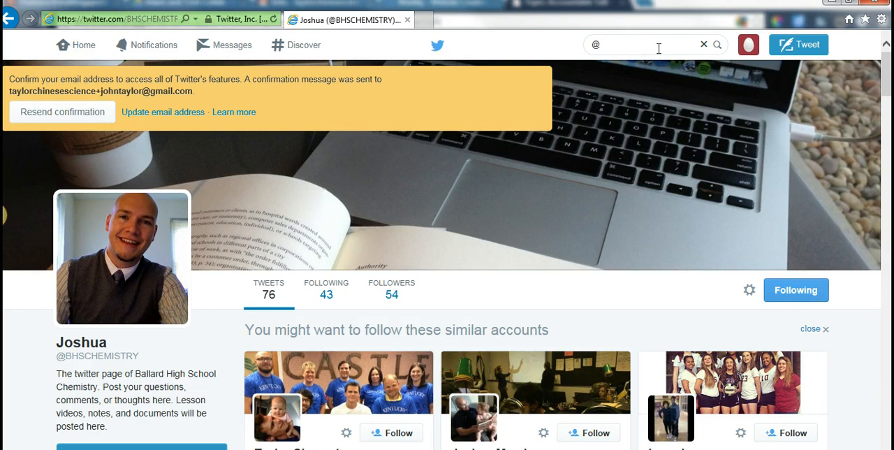
text(bhsbruins)
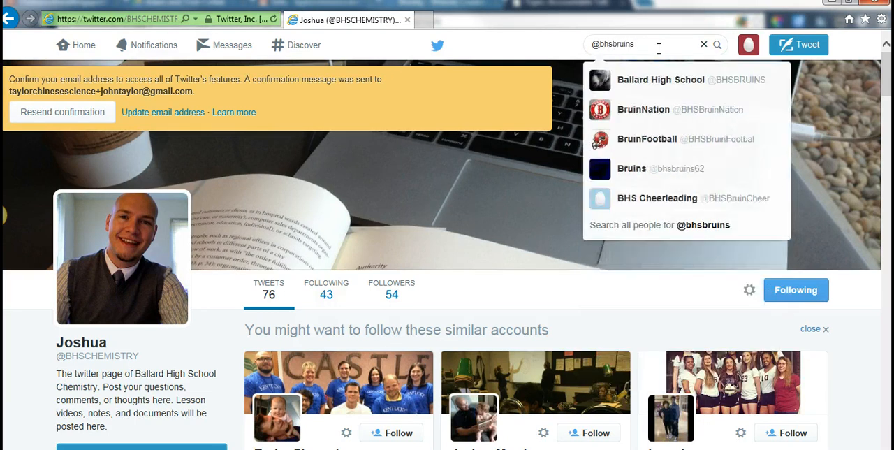
mouse_move(649, 109)
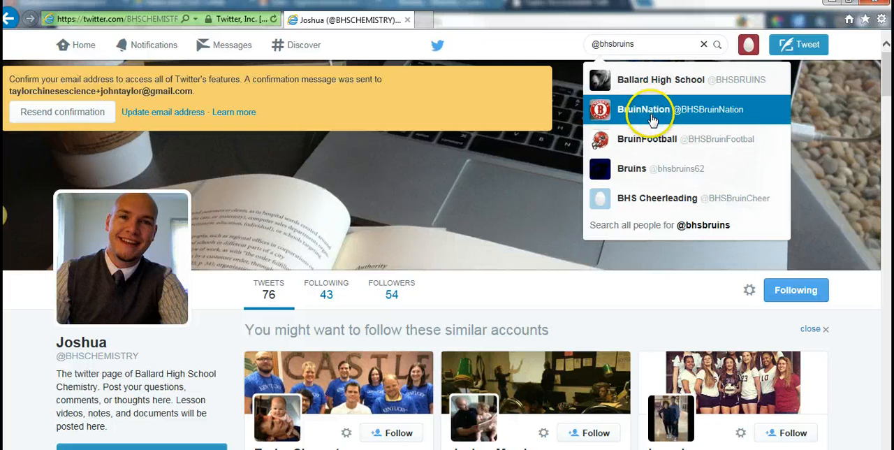
click(643, 109)
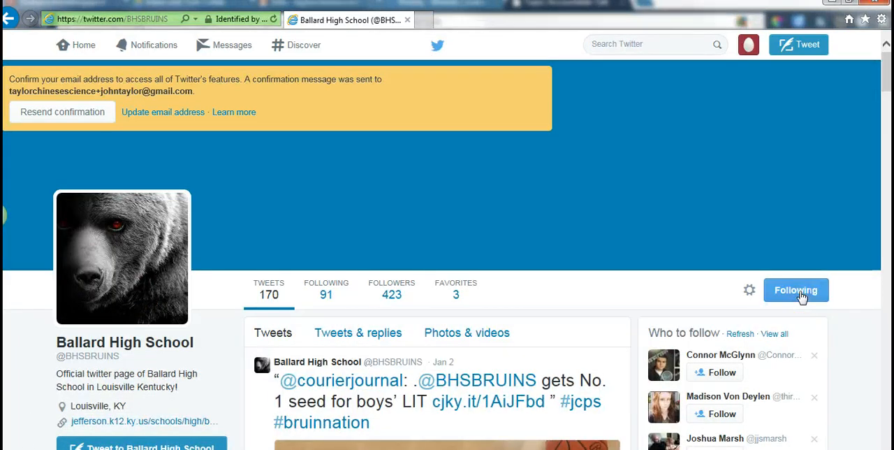
click(796, 290)
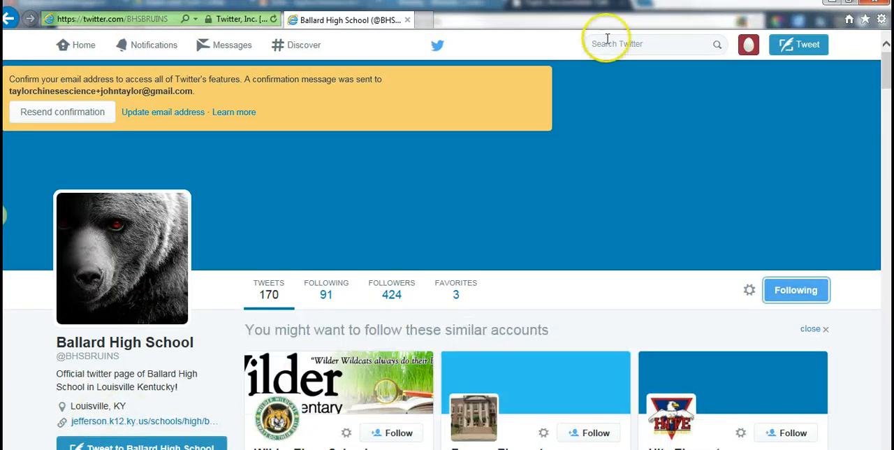
text(@)
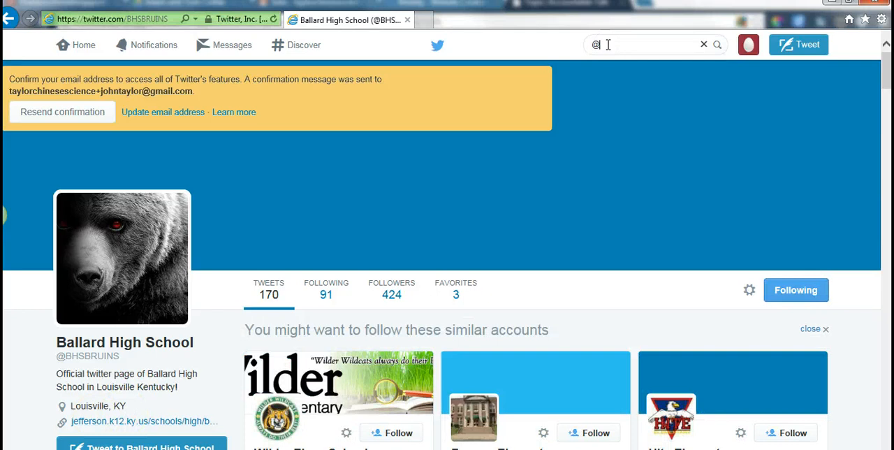
text(sciencenews)
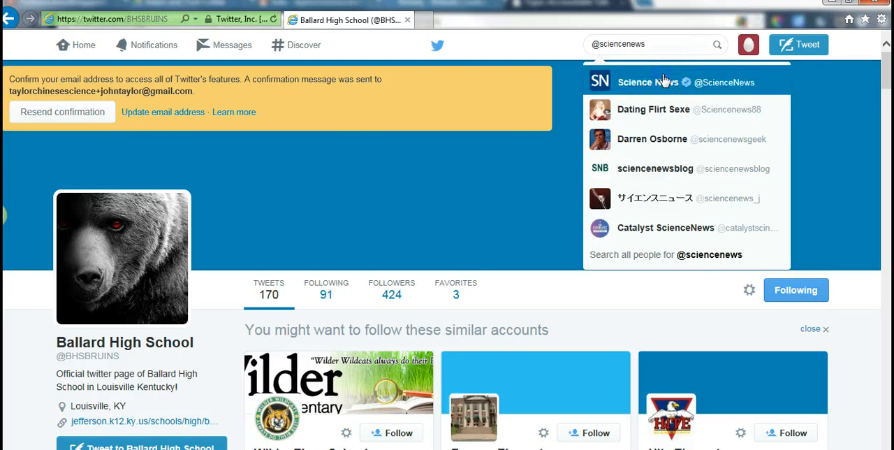
click(647, 81)
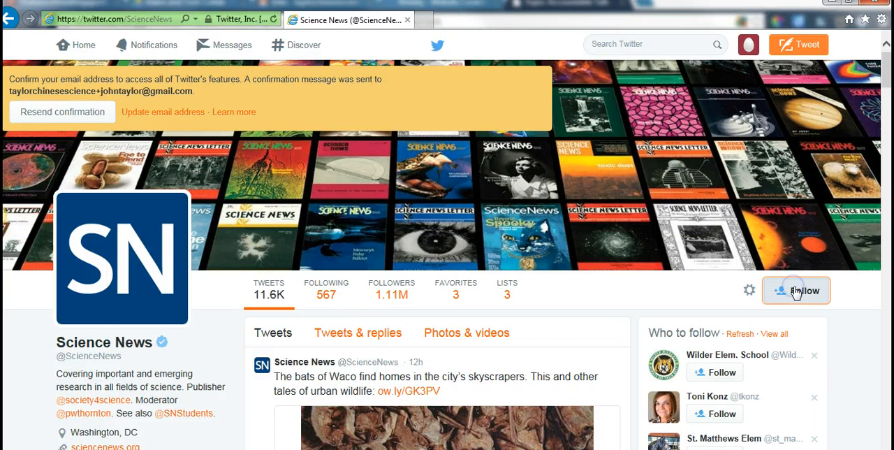
click(795, 291)
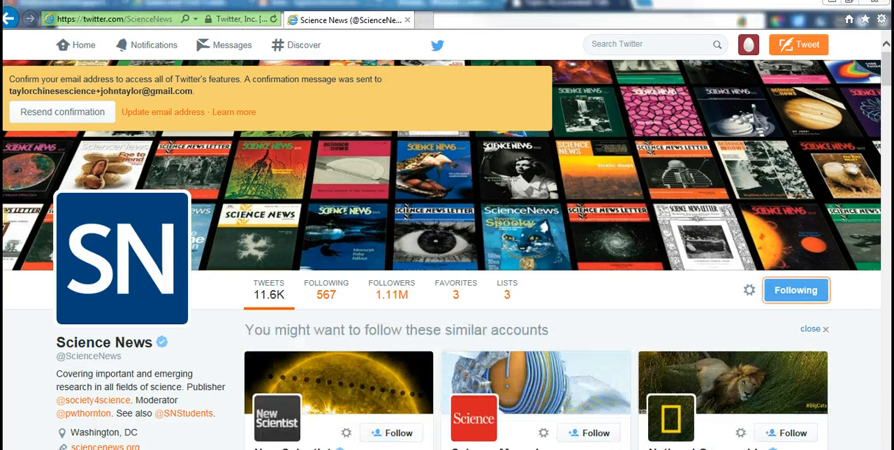
mouse_move(16, 371)
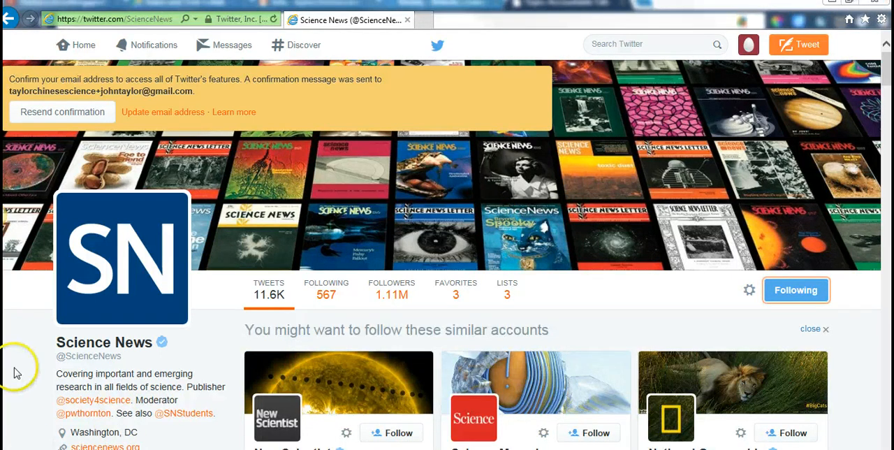